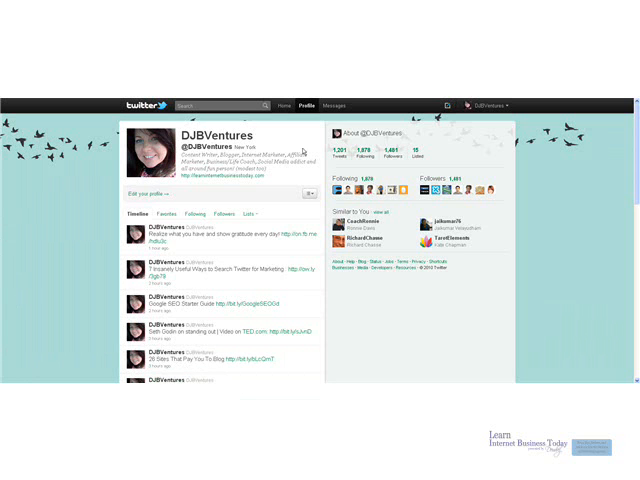
Step: Go from the Twitter profile into account settings and on to COLOURlovers Themeleon
{"action": "left_click", "coordinate": [508, 80]}
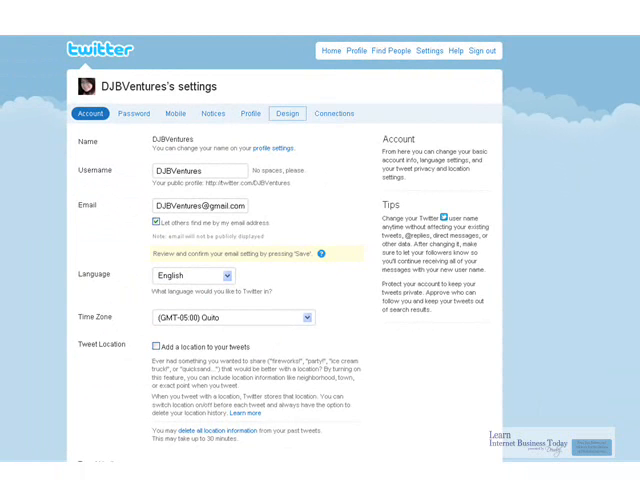
{"action": "left_click", "coordinate": [288, 112]}
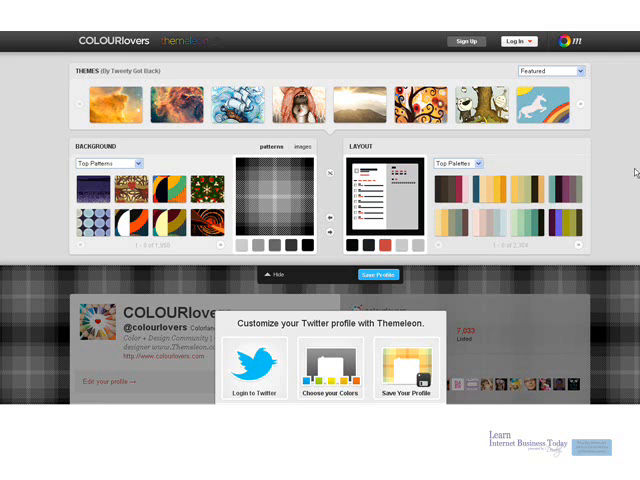
{"action": "mouse_move", "coordinate": [176, 132]}
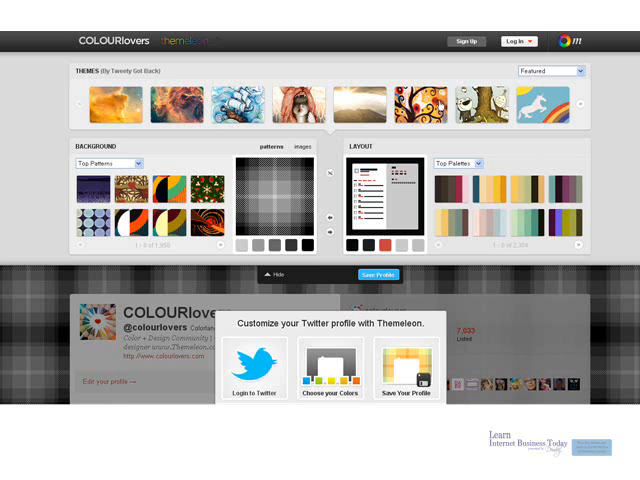
{"action": "mouse_move", "coordinate": [578, 108]}
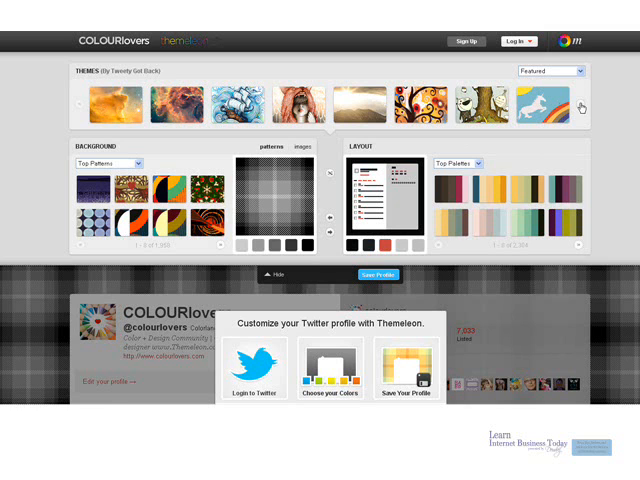
Step: Page through the Themes row and apply the teal floral theme to the profile preview
{"action": "left_click", "coordinate": [584, 108]}
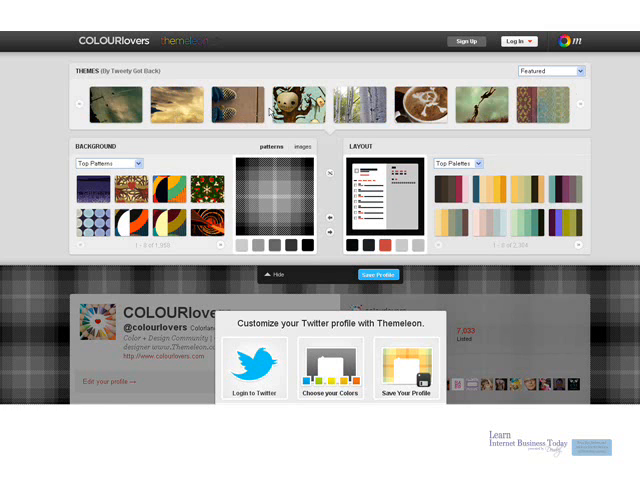
{"action": "left_click", "coordinate": [580, 104]}
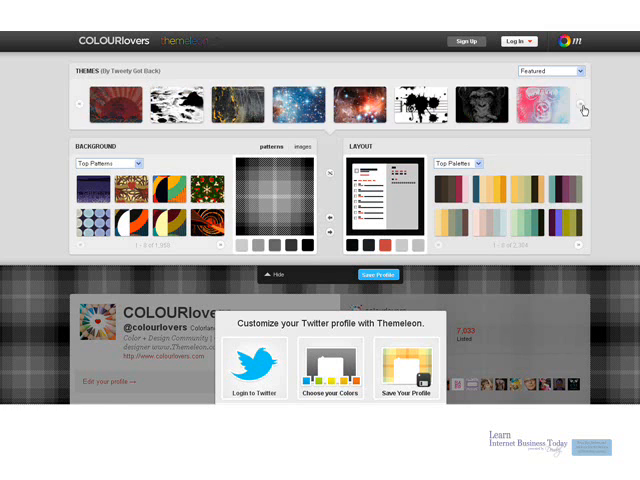
{"action": "left_click", "coordinate": [584, 104]}
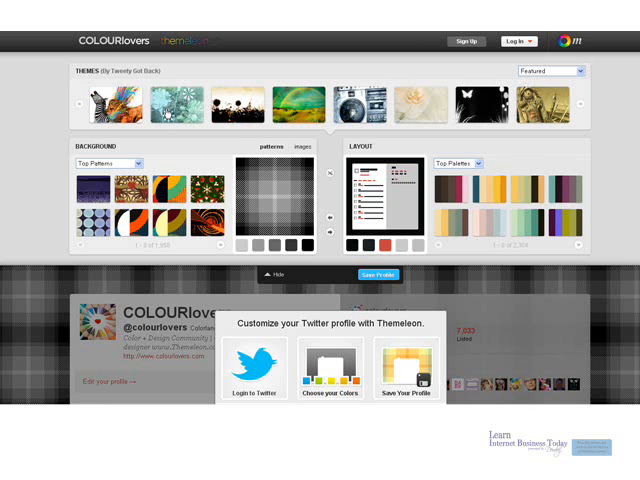
{"action": "left_click", "coordinate": [302, 146]}
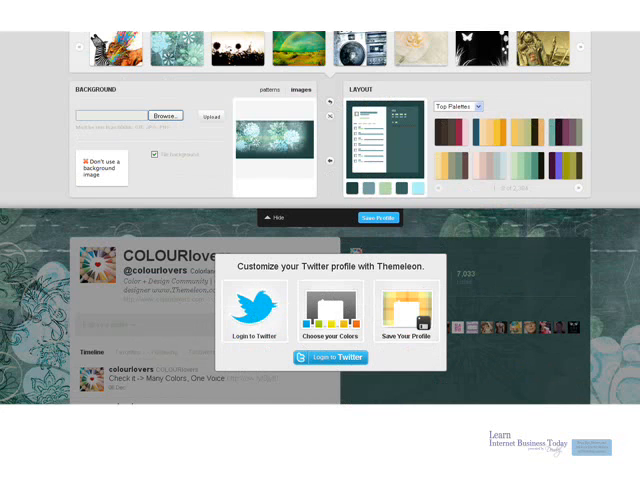
Step: Log in to Twitter from Themeleon and allow COLOURlovers access to the account
{"action": "left_click", "coordinate": [330, 356]}
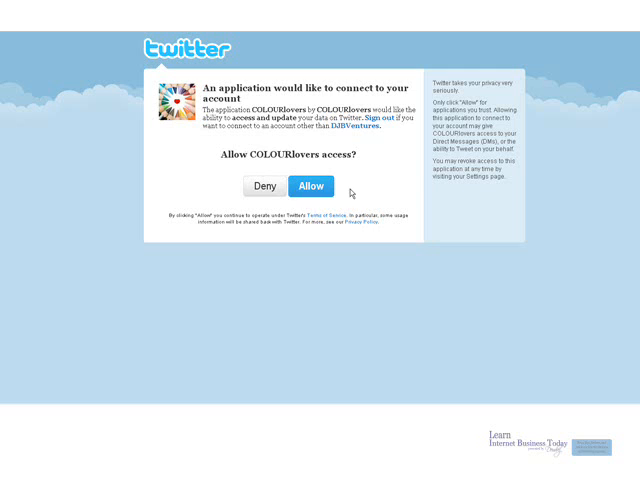
{"action": "left_click", "coordinate": [310, 186]}
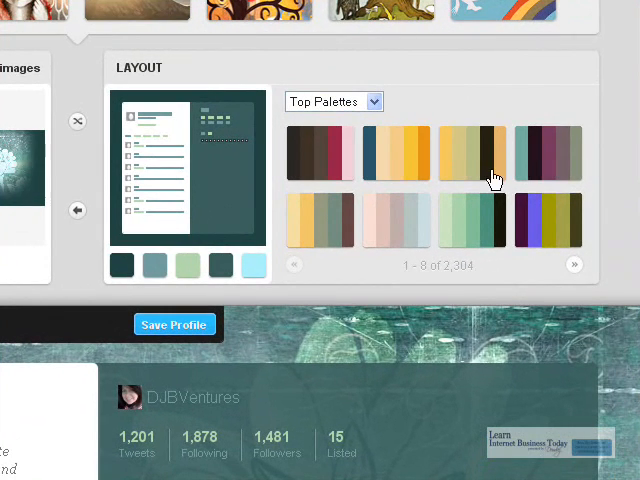
{"action": "mouse_move", "coordinate": [564, 236]}
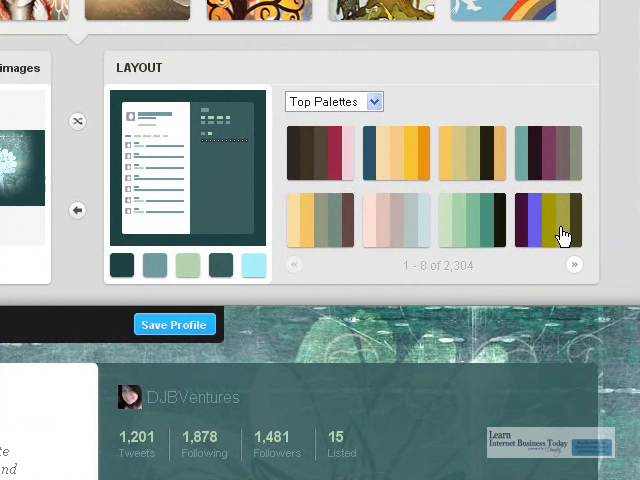
{"action": "mouse_move", "coordinate": [164, 118]}
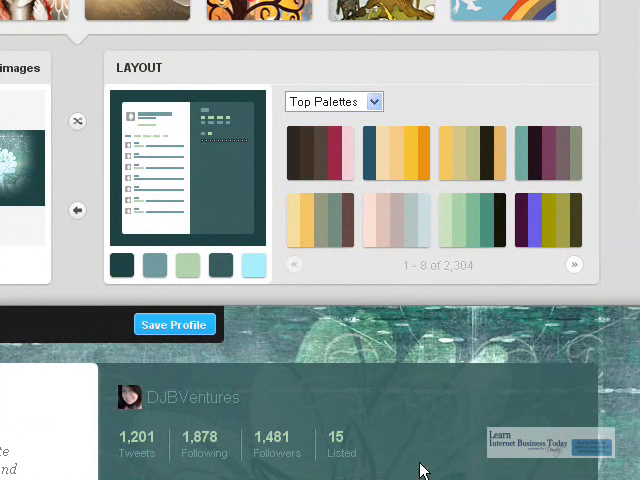
{"action": "mouse_move", "coordinate": [156, 444]}
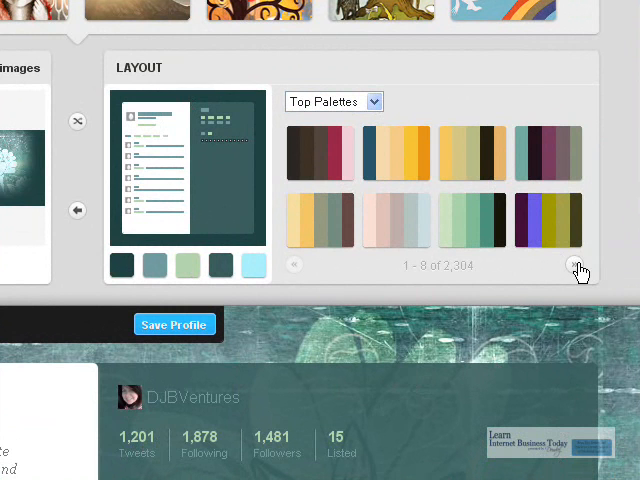
Step: Browse Top Palettes, pick one matching the teal floral background, and save the profile
{"action": "left_click", "coordinate": [574, 264]}
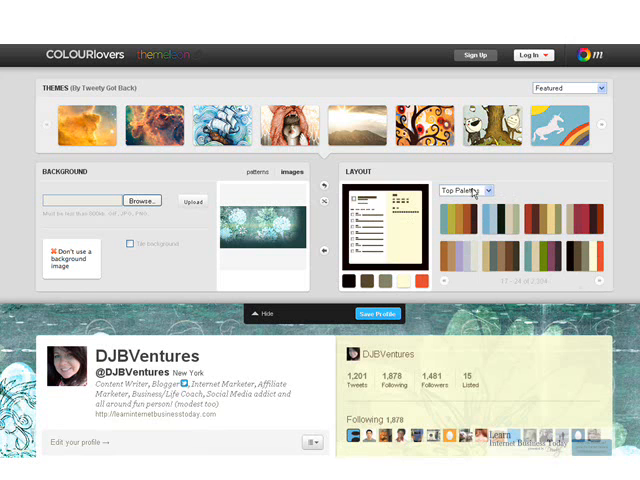
{"action": "left_click", "coordinate": [464, 190]}
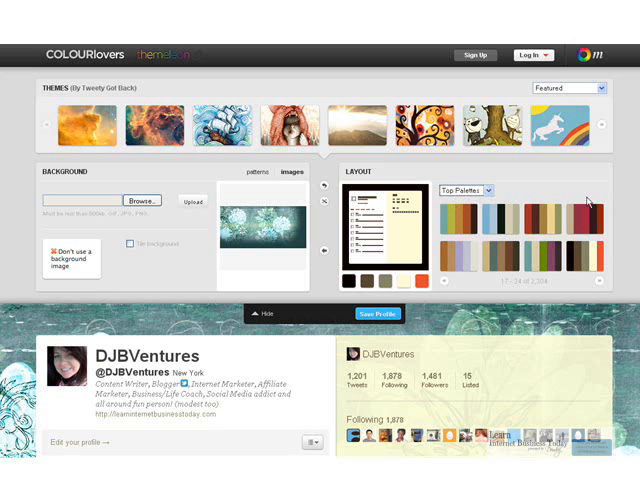
{"action": "mouse_move", "coordinate": [400, 280]}
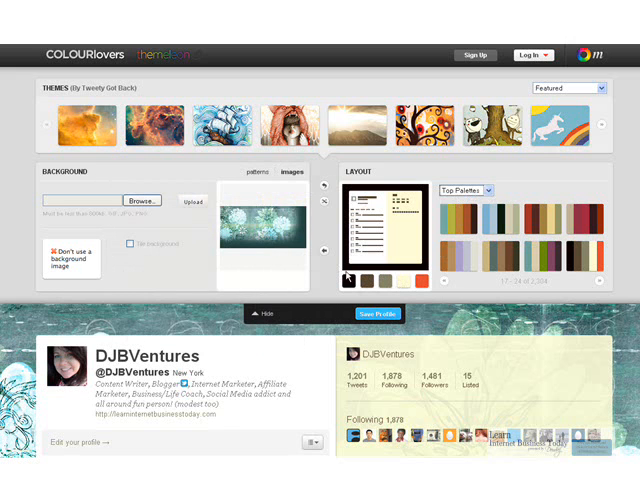
{"action": "mouse_move", "coordinate": [36, 188]}
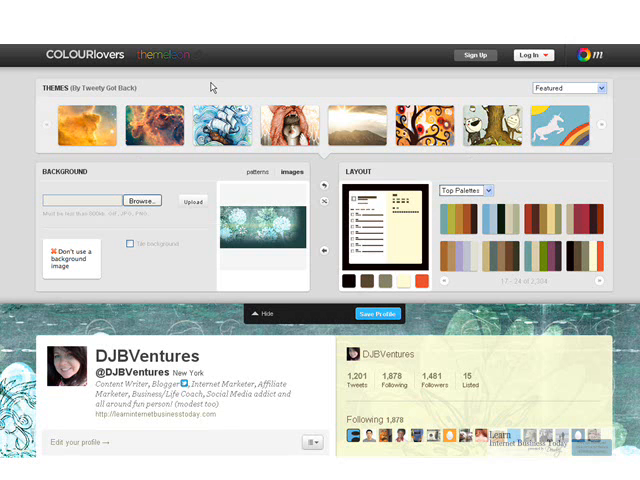
{"action": "mouse_move", "coordinate": [210, 88]}
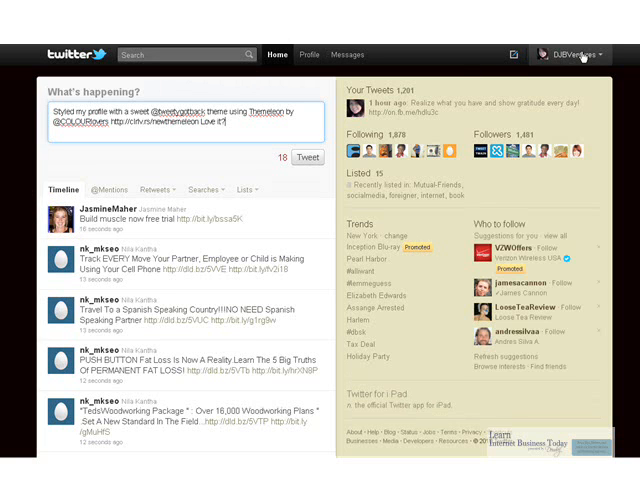
{"action": "mouse_move", "coordinate": [278, 56]}
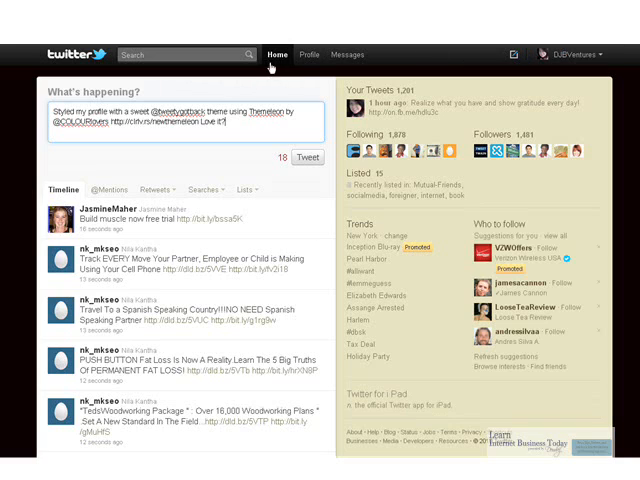
Step: Show the DJBVentures profile page with the new teal floral background
{"action": "left_click", "coordinate": [308, 54]}
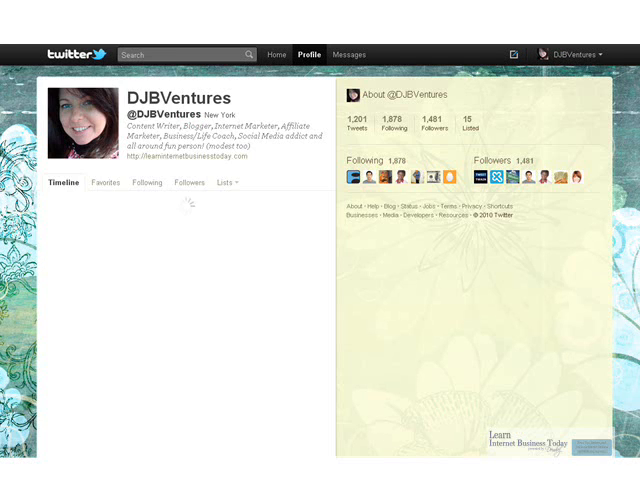